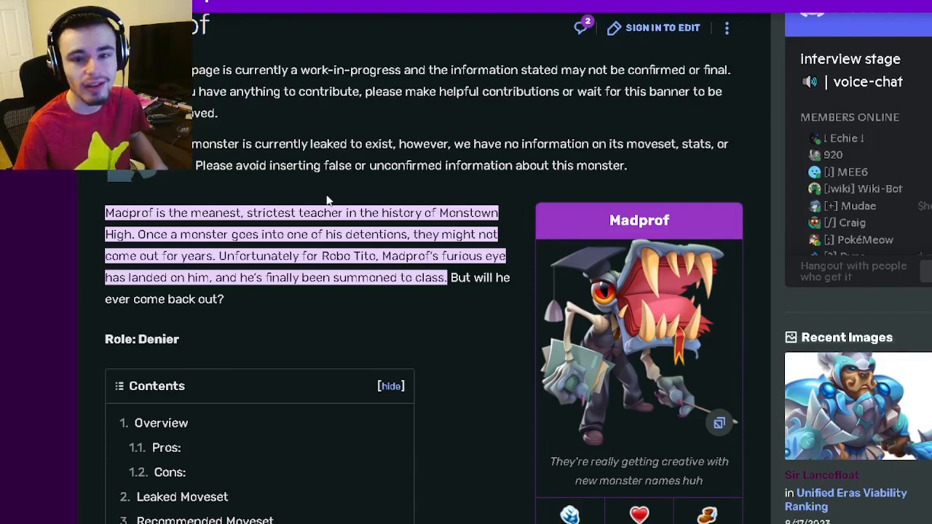
Highlight the role word Denier and move down to the infobox Trait, Relics and Books rows.
double_click(160, 339)
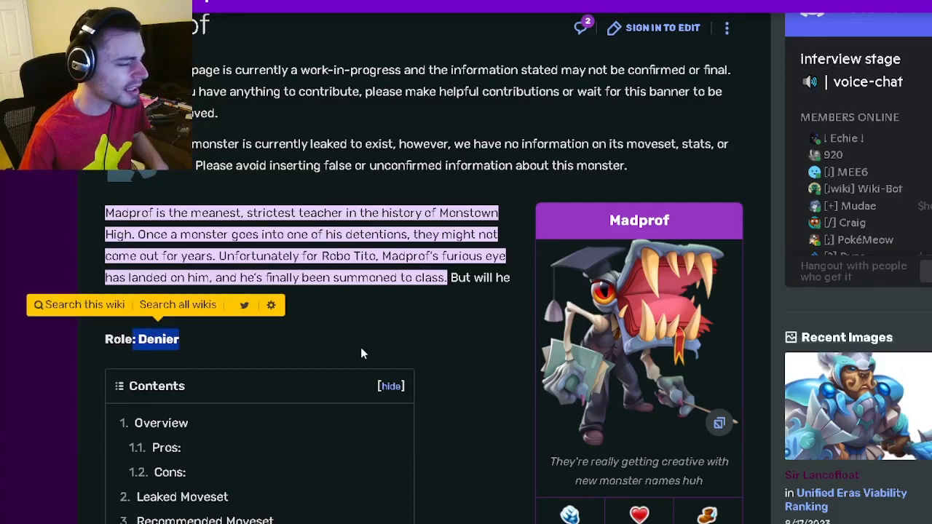
scroll("down", 3)
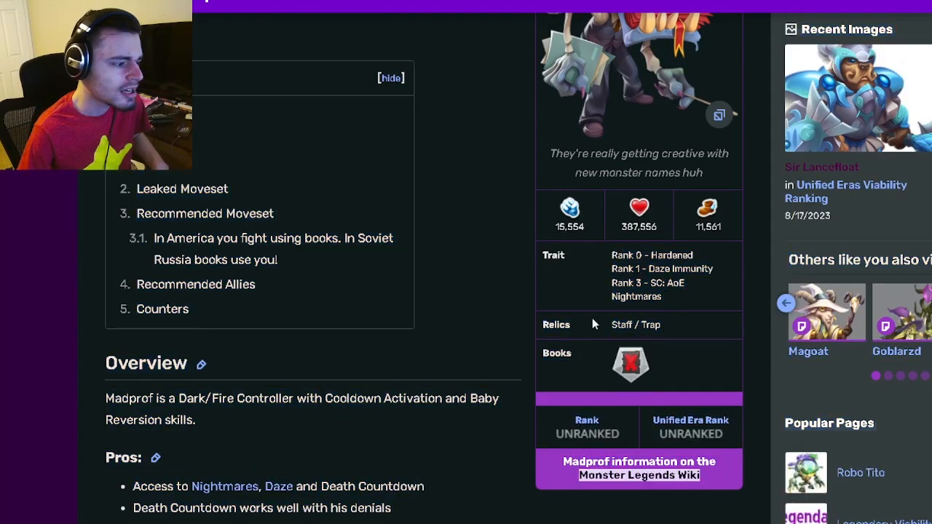
double_click(634, 325)
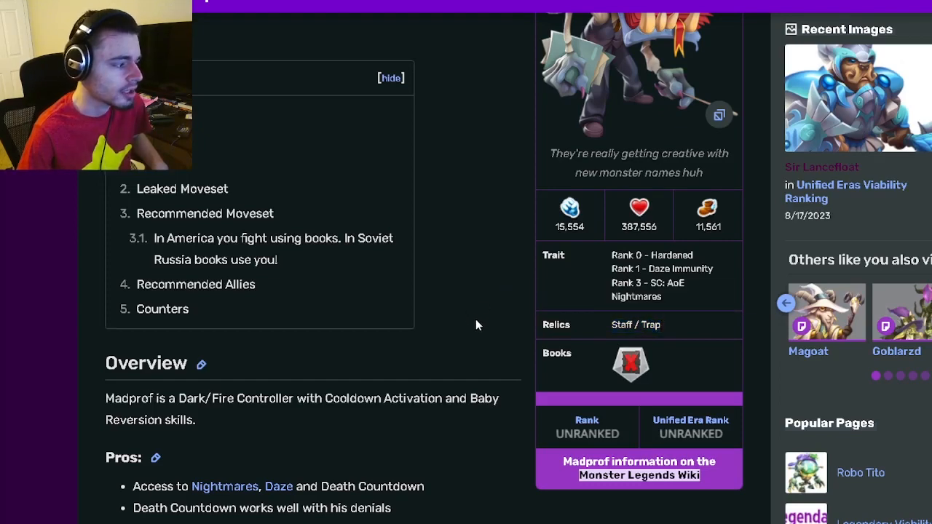
Reach the Overview's Pros and Cons lists and highlight the first Cons line.
scroll("down", 3)
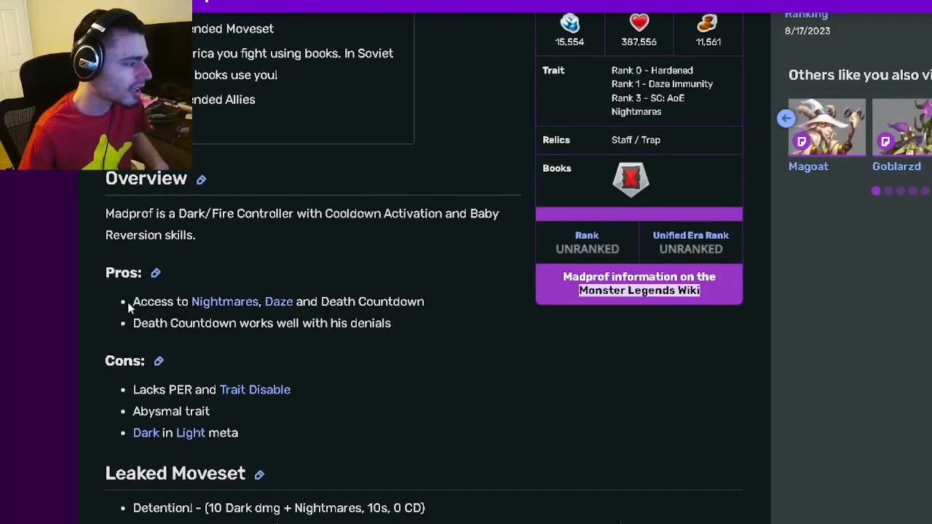
left_click_drag(132, 301, 424, 302)
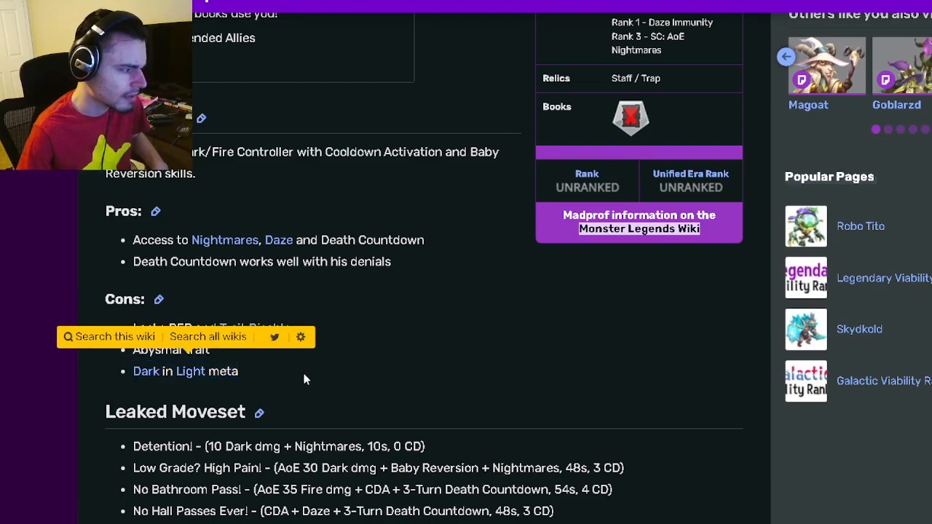
Read the Recommended Moveset, highlighting the No Bathroom Pass and You Disappoint Me lines and descriptions.
scroll("down", 3)
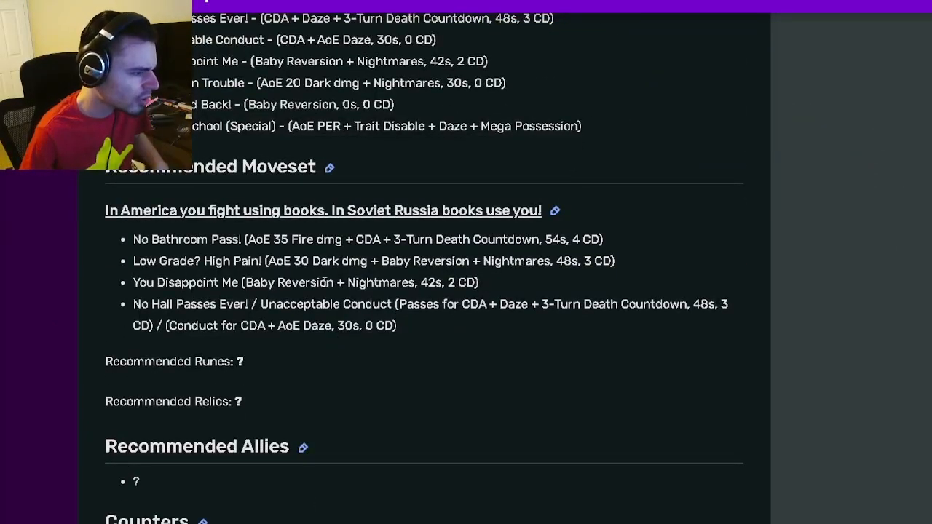
left_click_drag(256, 239, 400, 239)
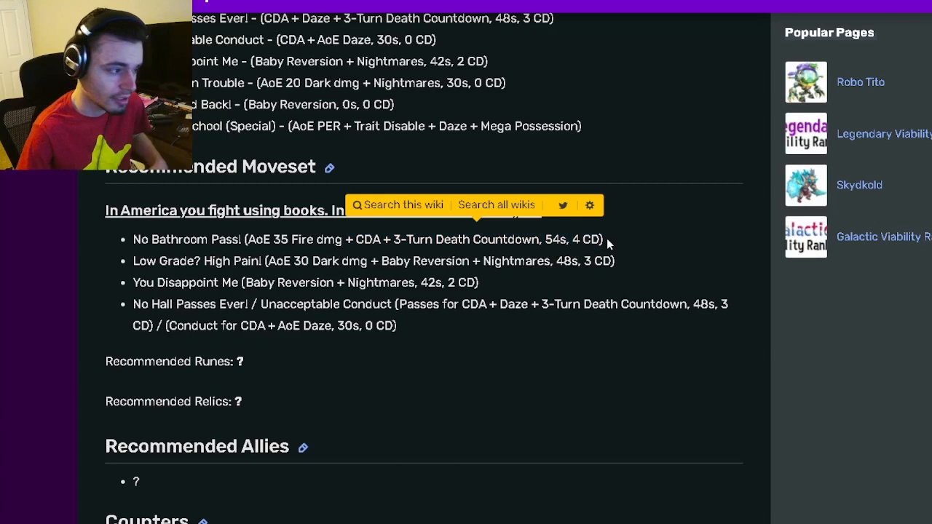
left_click_drag(270, 260, 481, 260)
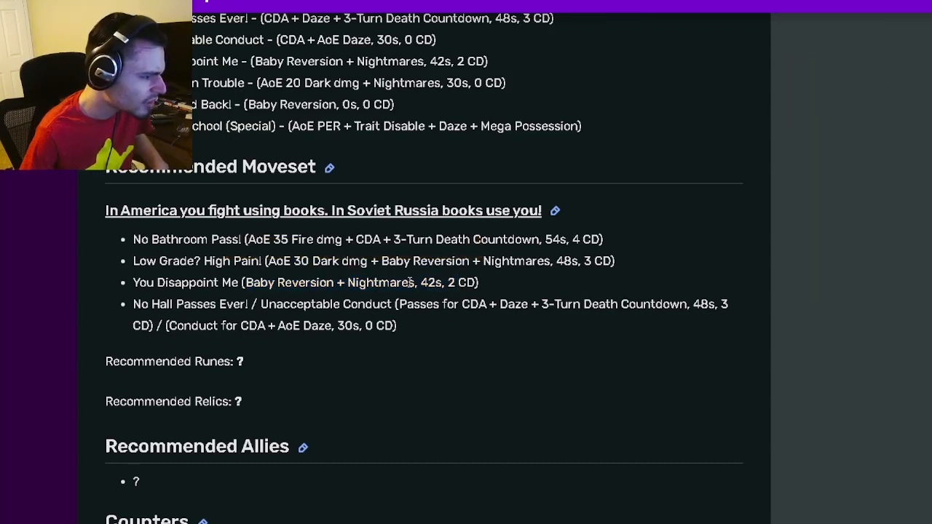
left_click_drag(399, 304, 489, 304)
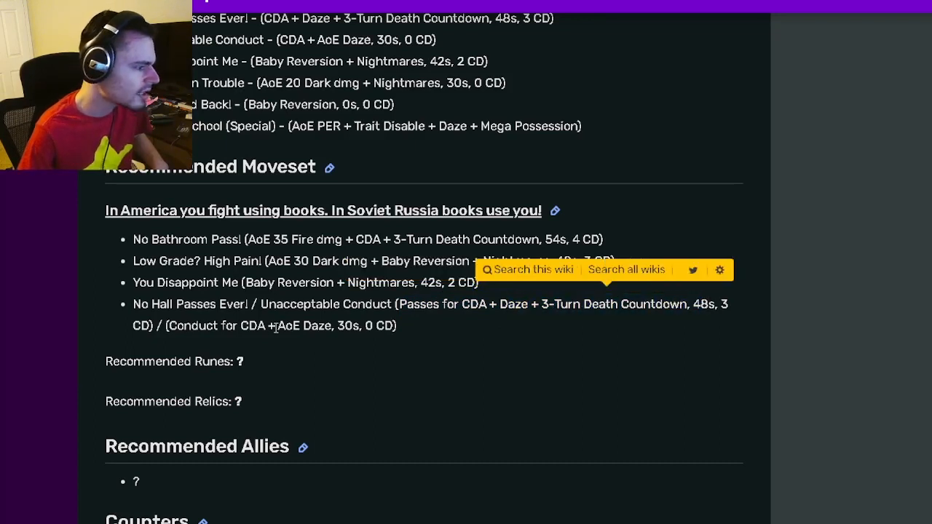
left_click_drag(226, 326, 288, 326)
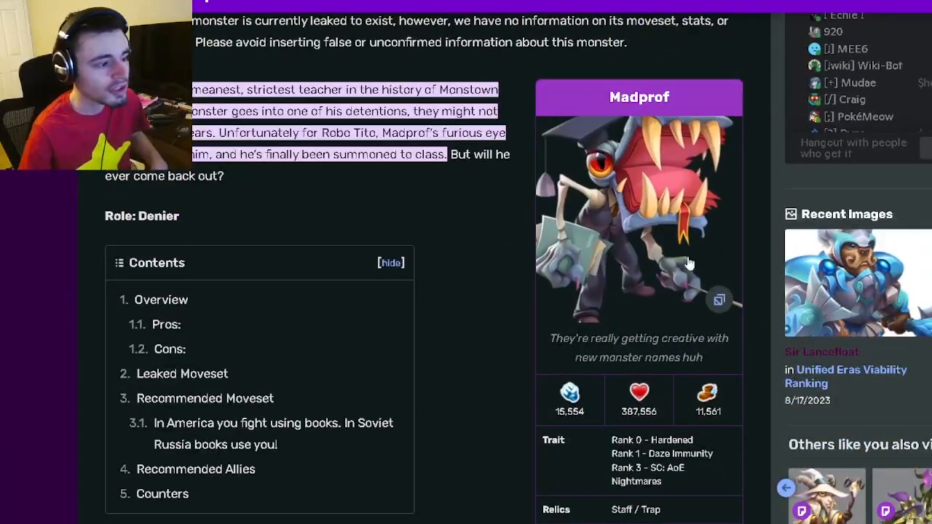
scroll("down", 3)
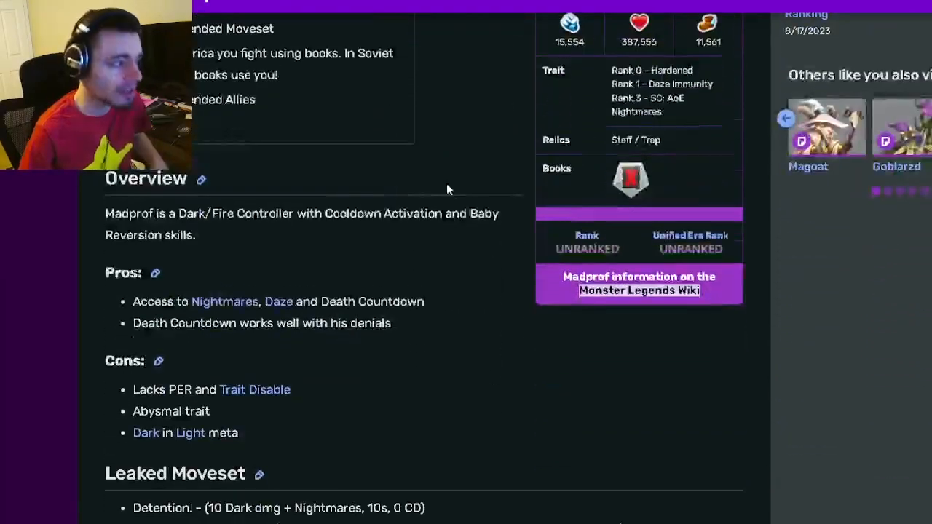
scroll("down", 3)
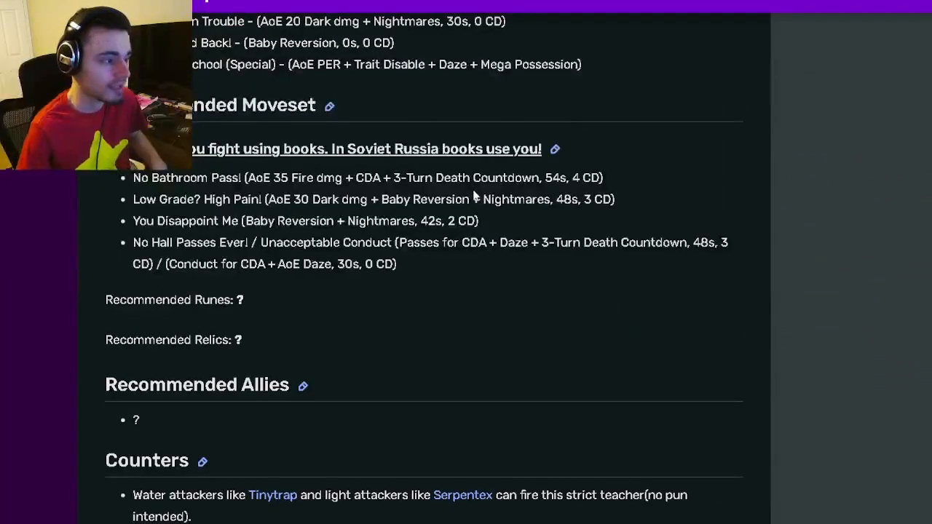
scroll("up", 3)
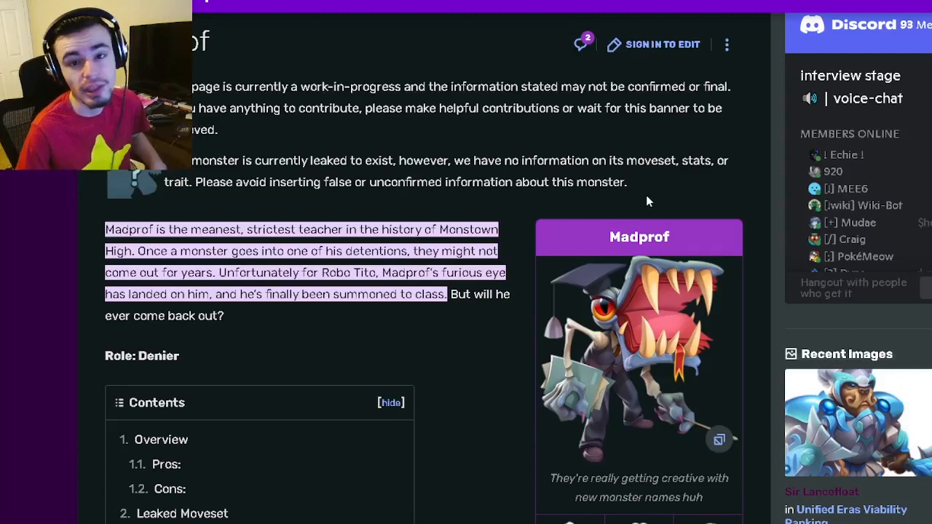
scroll("down", 3)
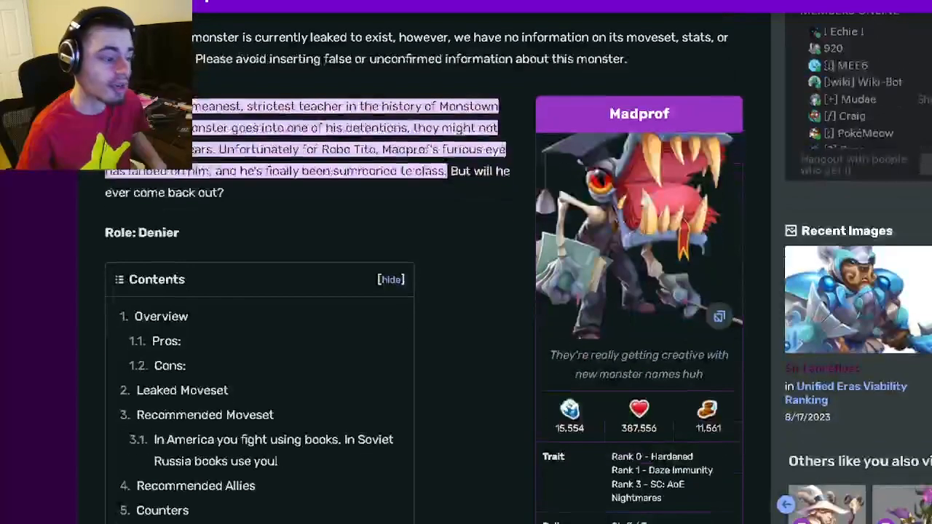